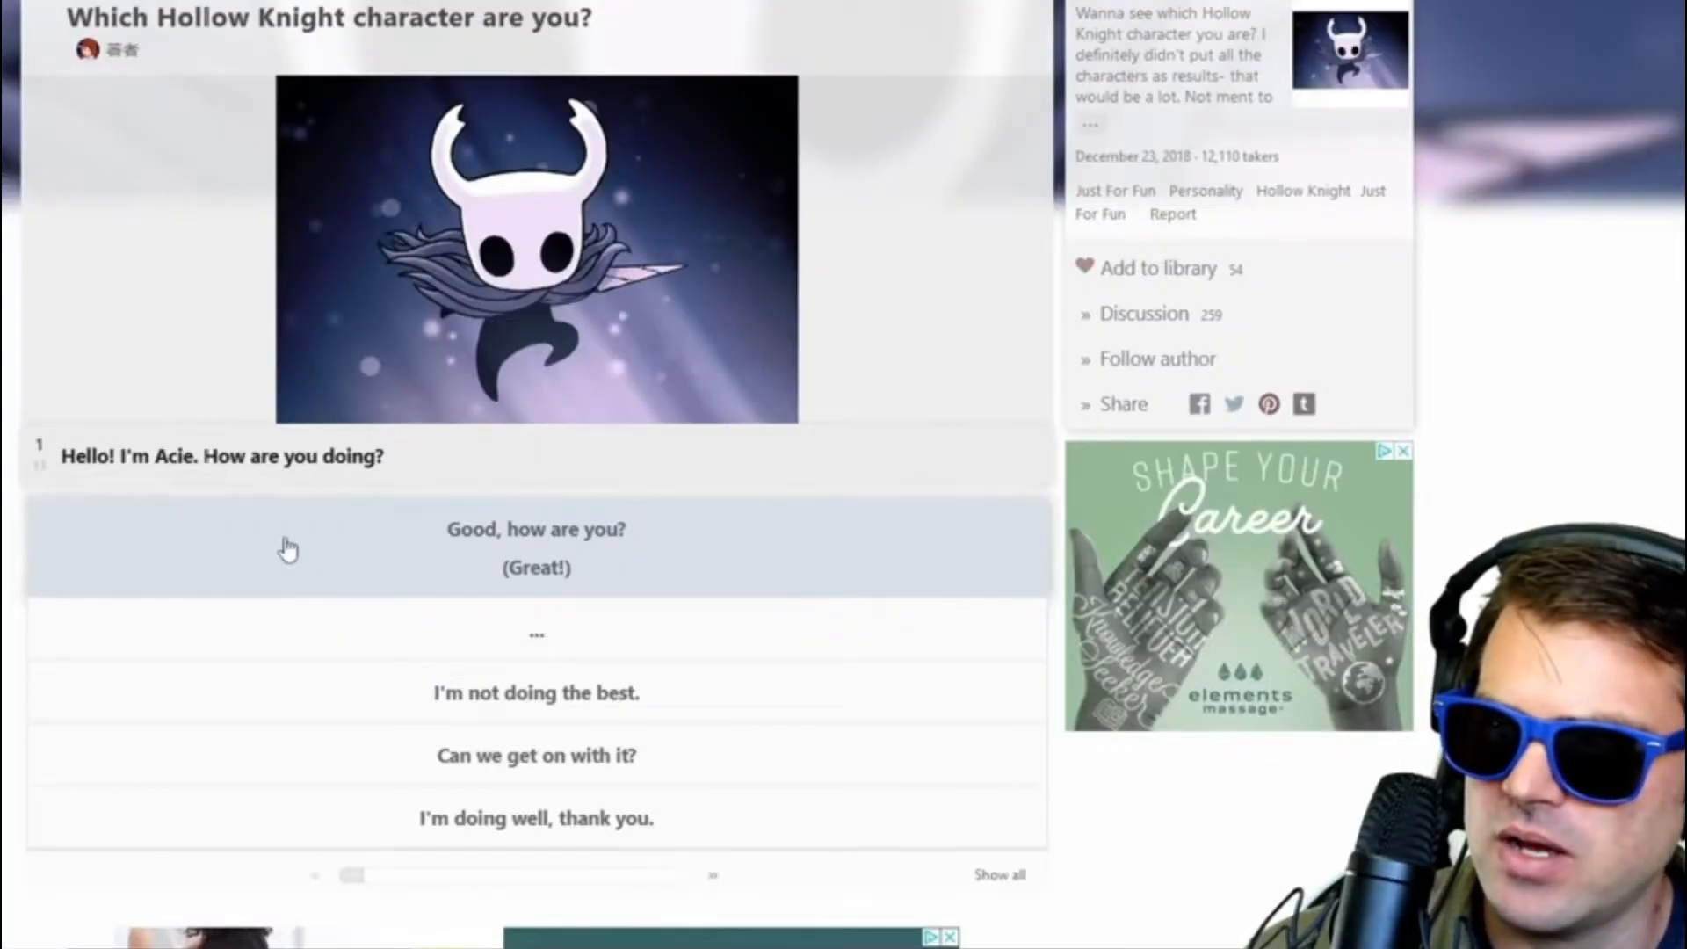
Step: Answer question 1 with "I'm doing well, thank you." and question 2 with Red
left_click(536, 548)
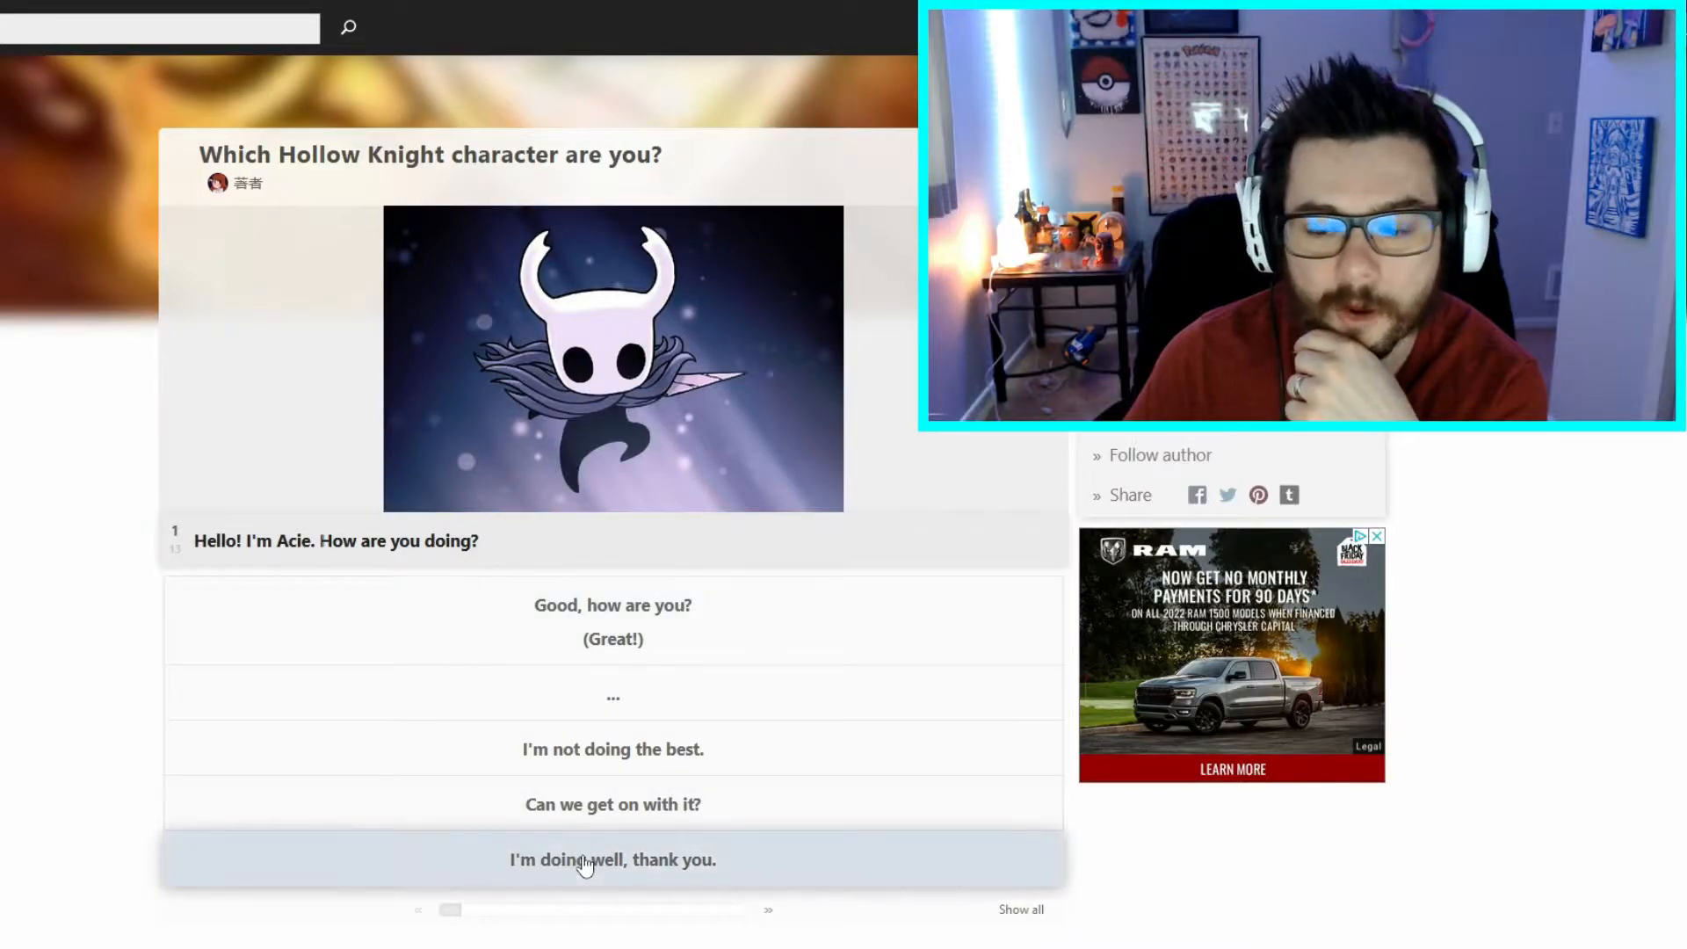
left_click(612, 859)
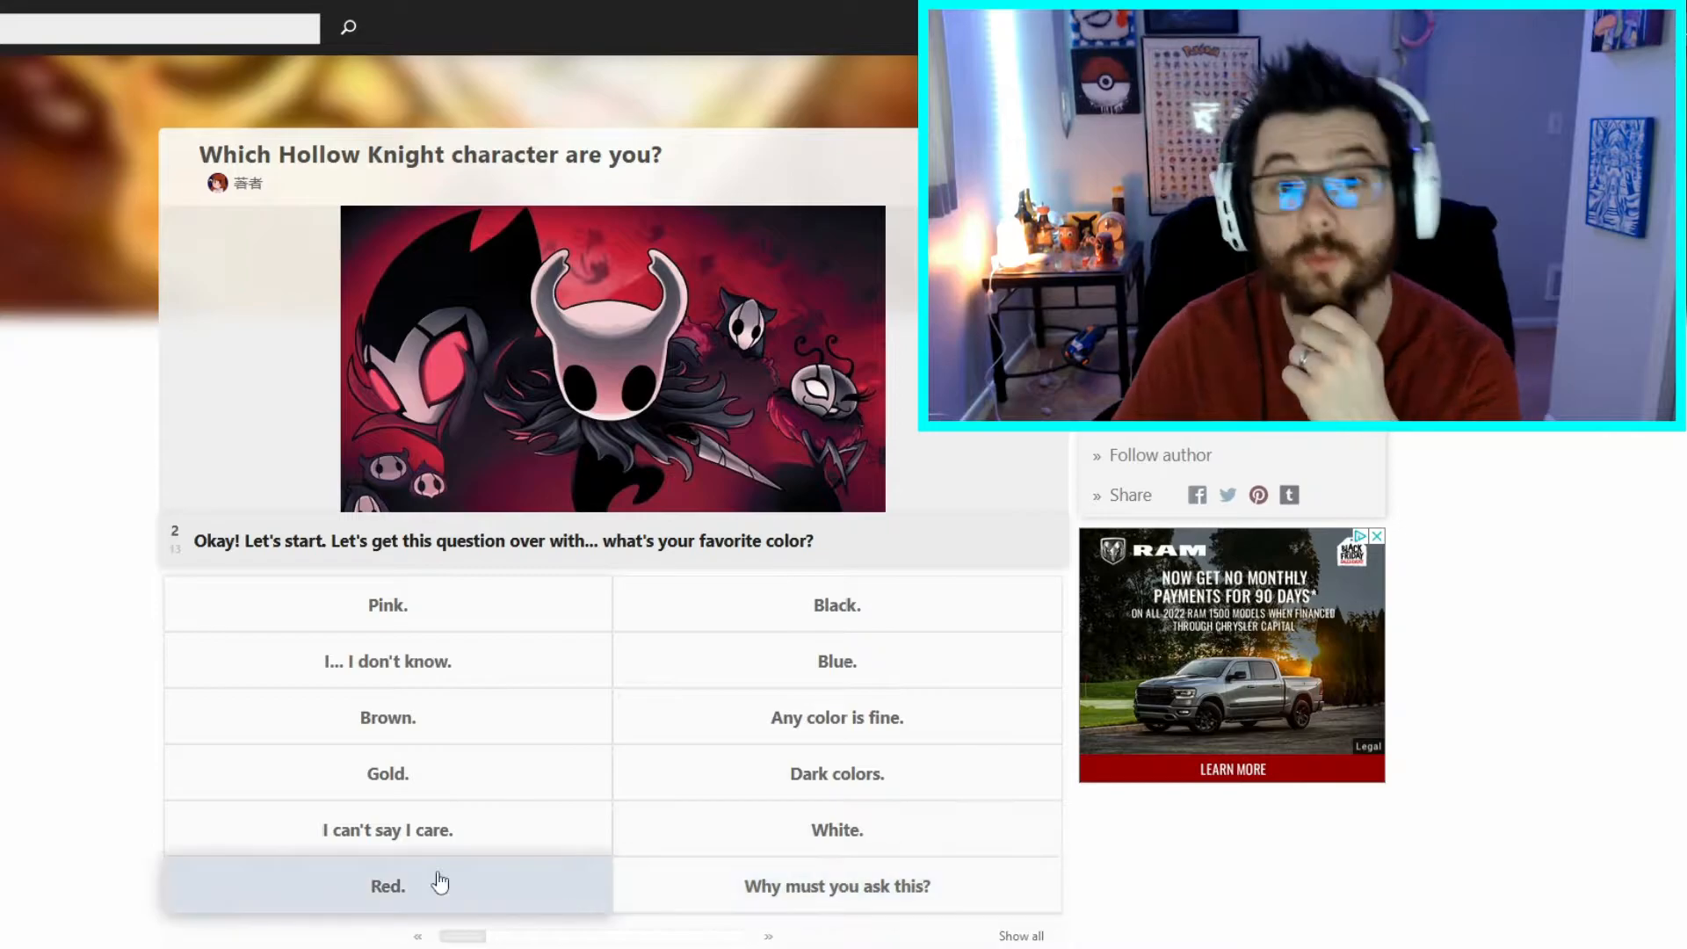
left_click(388, 885)
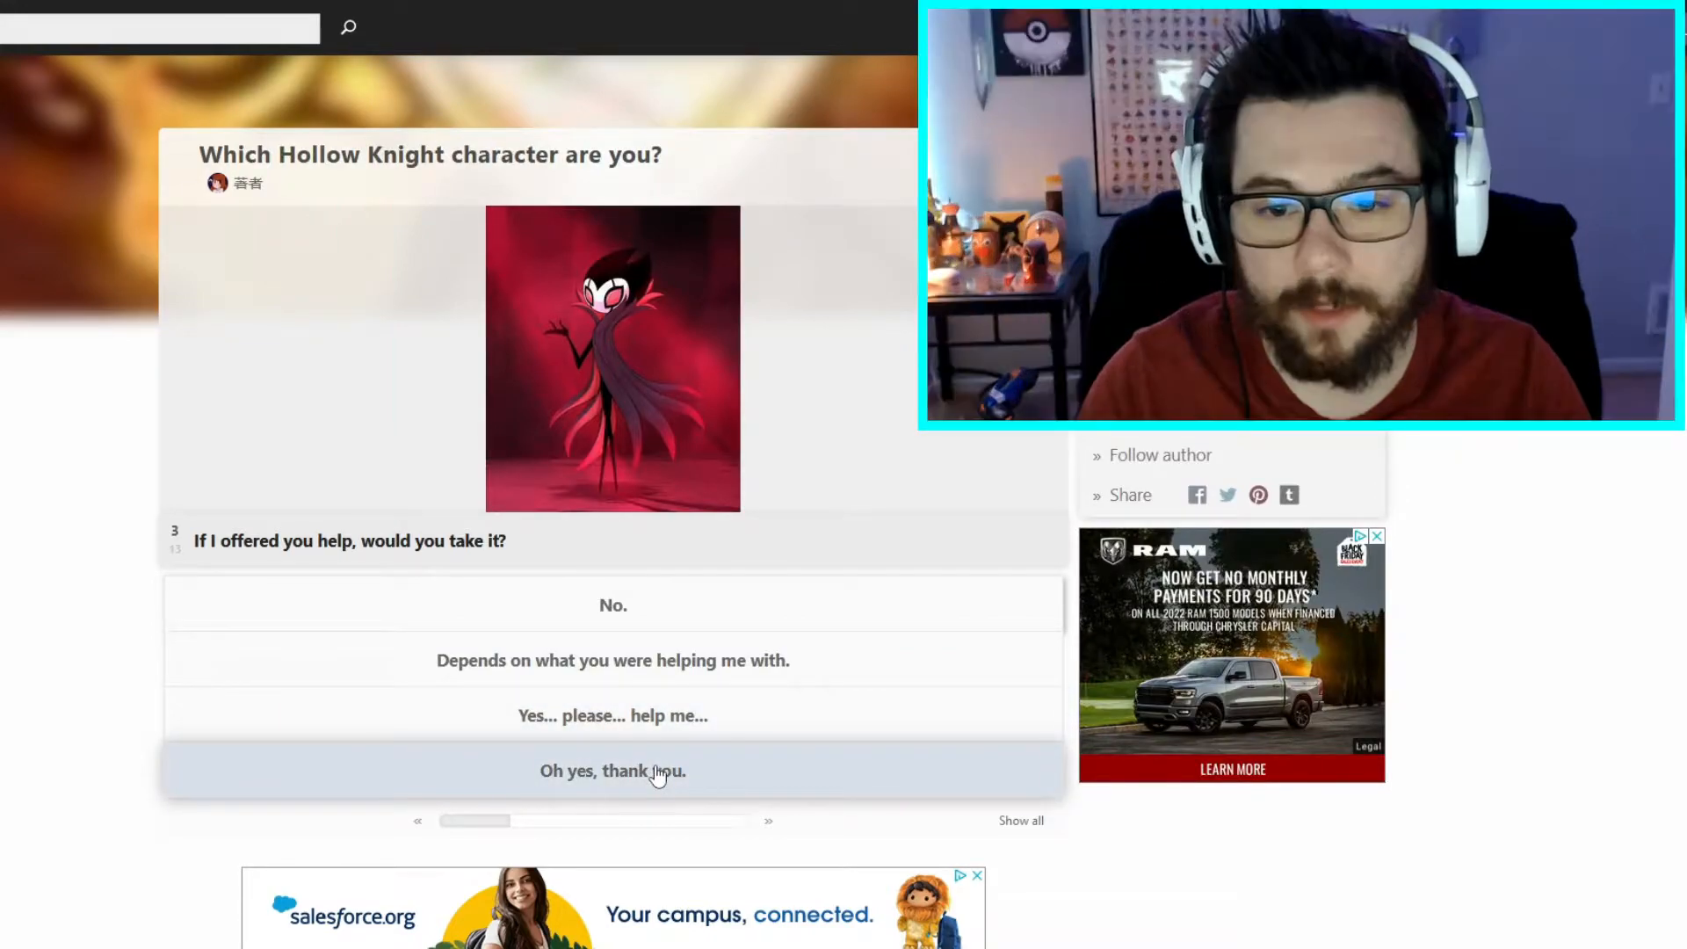
Step: Accept help gratefully, answer "I'm a good person", and submit the four self-describing words
left_click(613, 771)
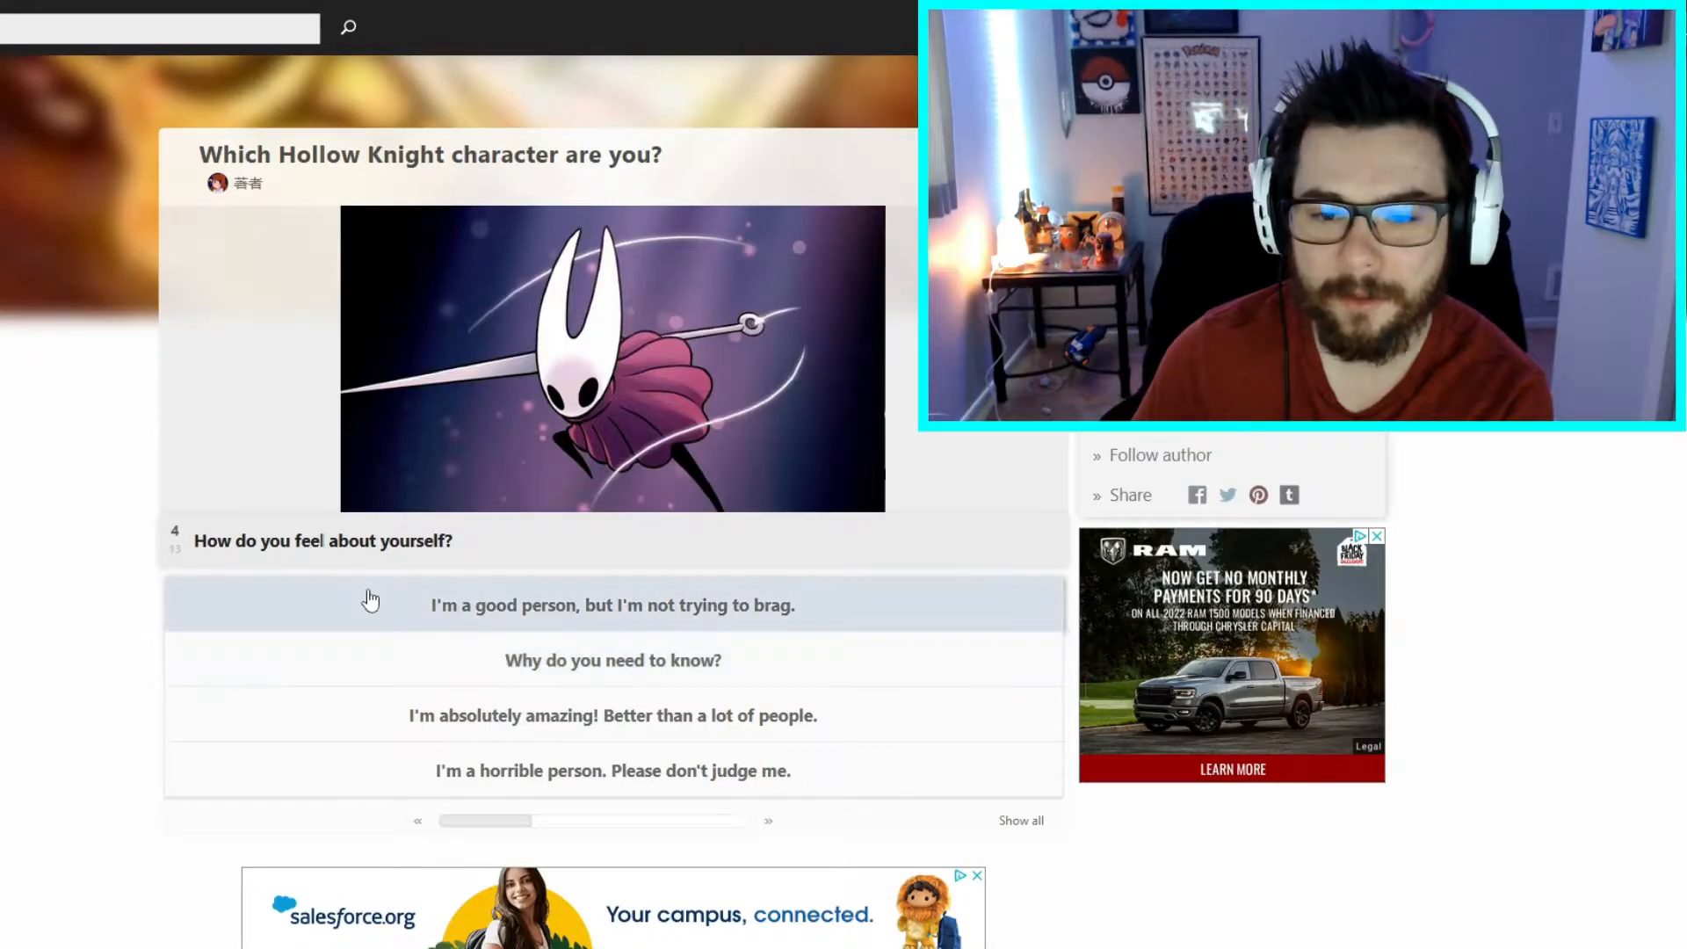
left_click(612, 604)
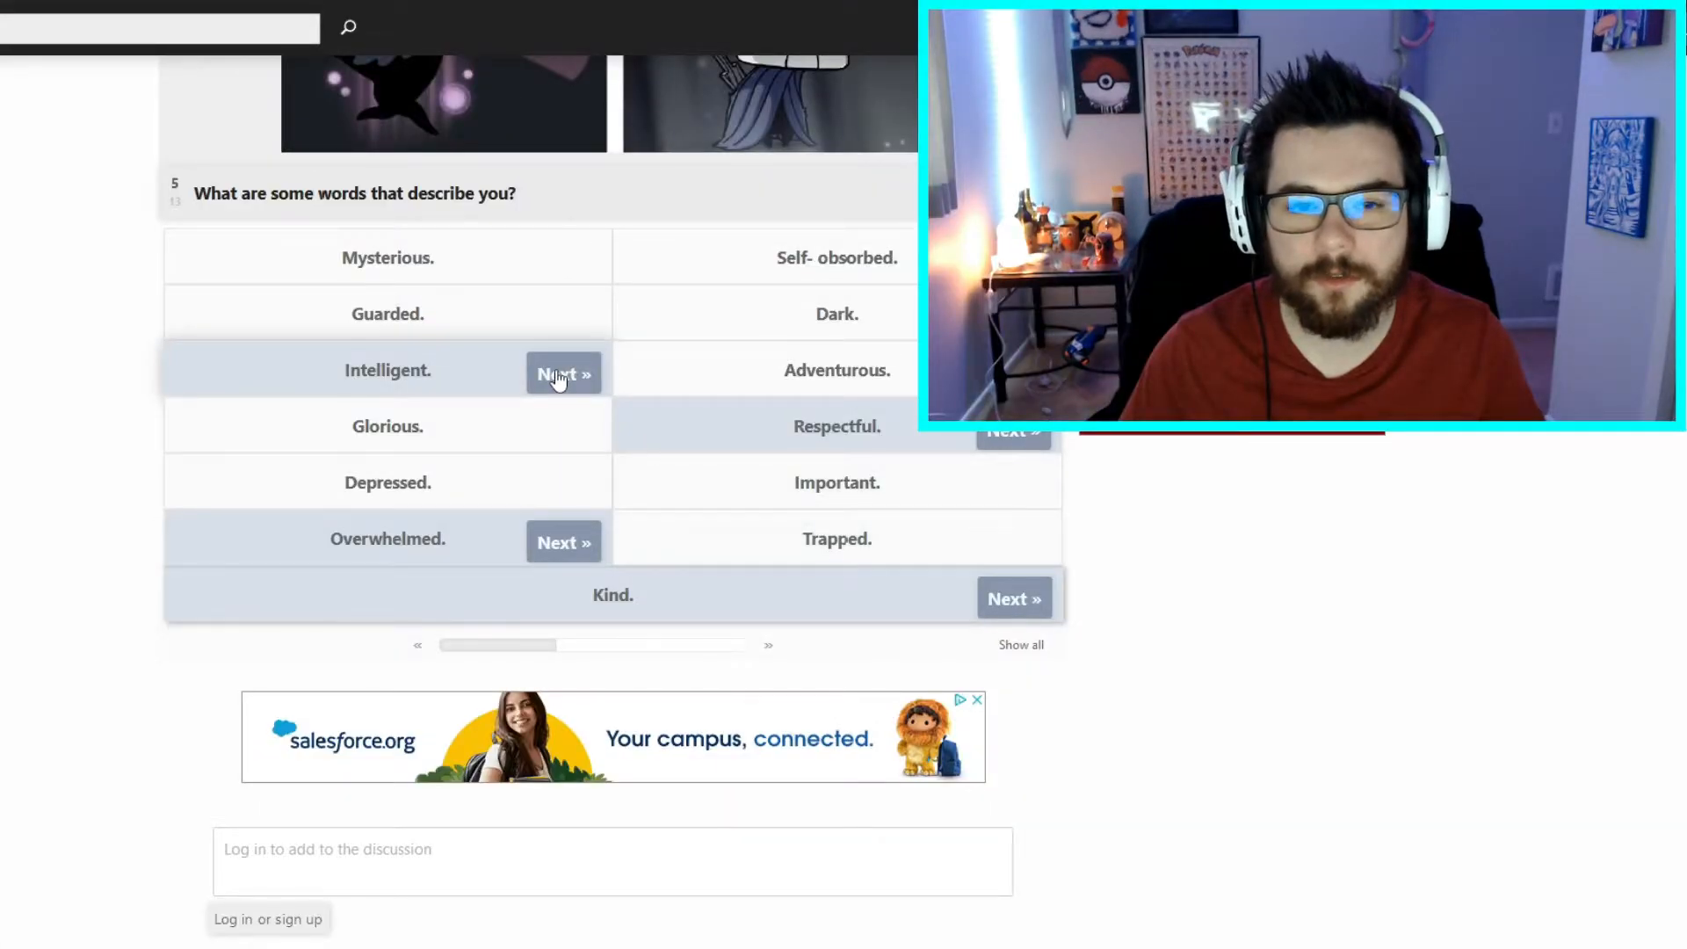
left_click(562, 374)
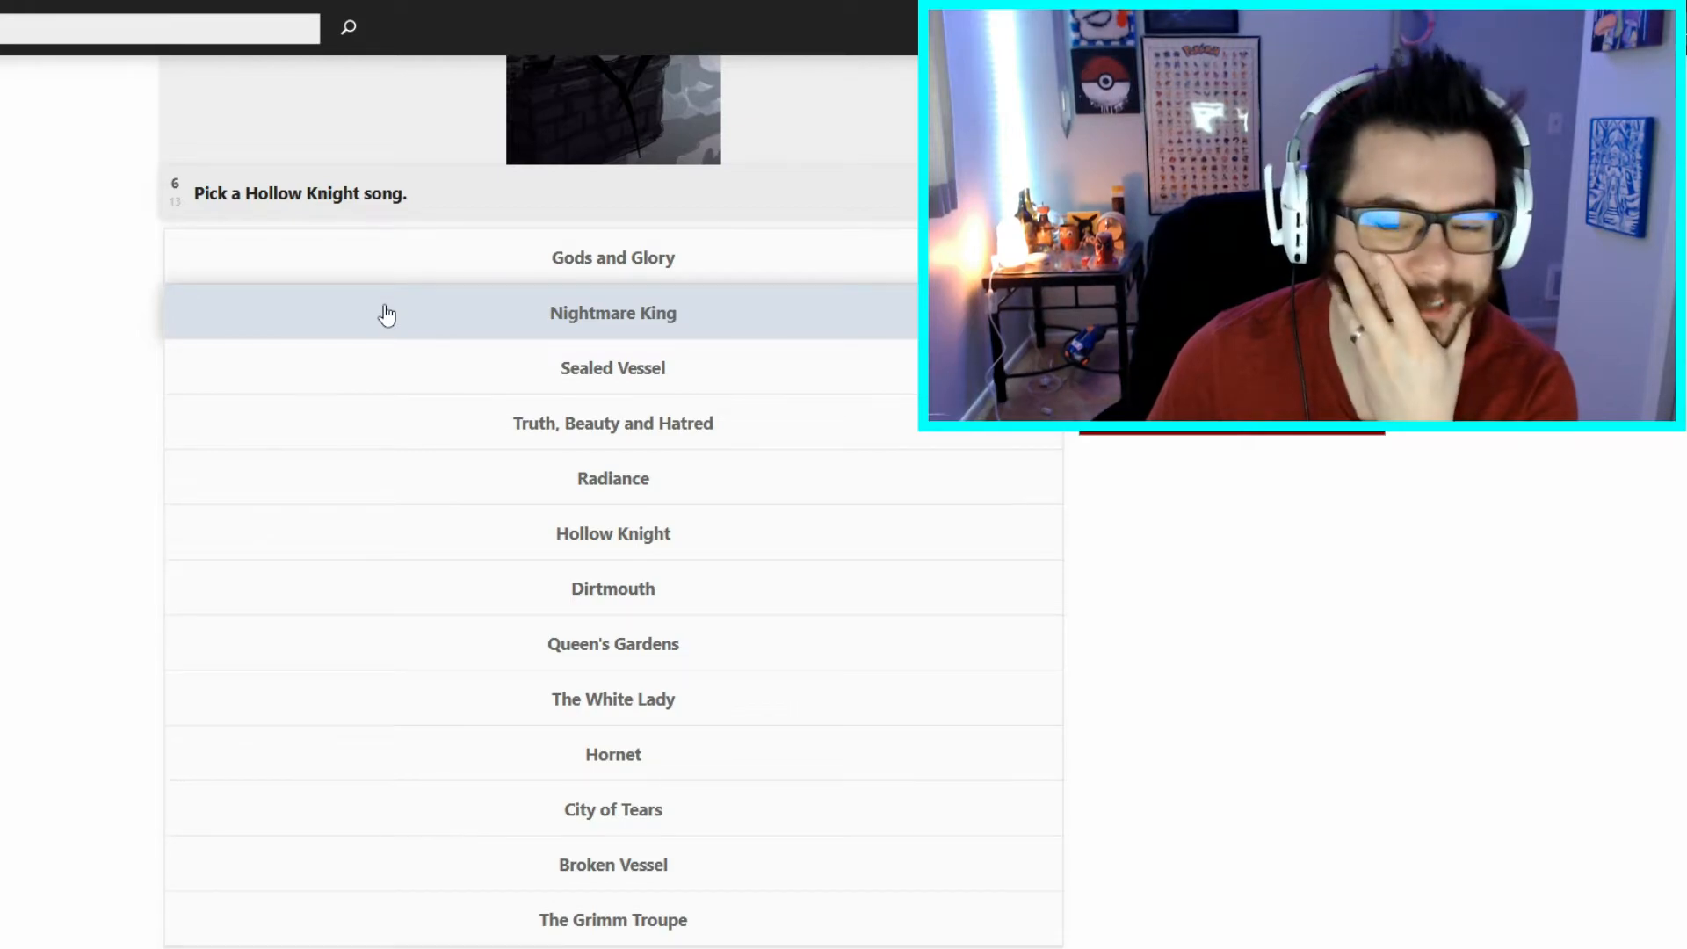
mouse_move(527, 810)
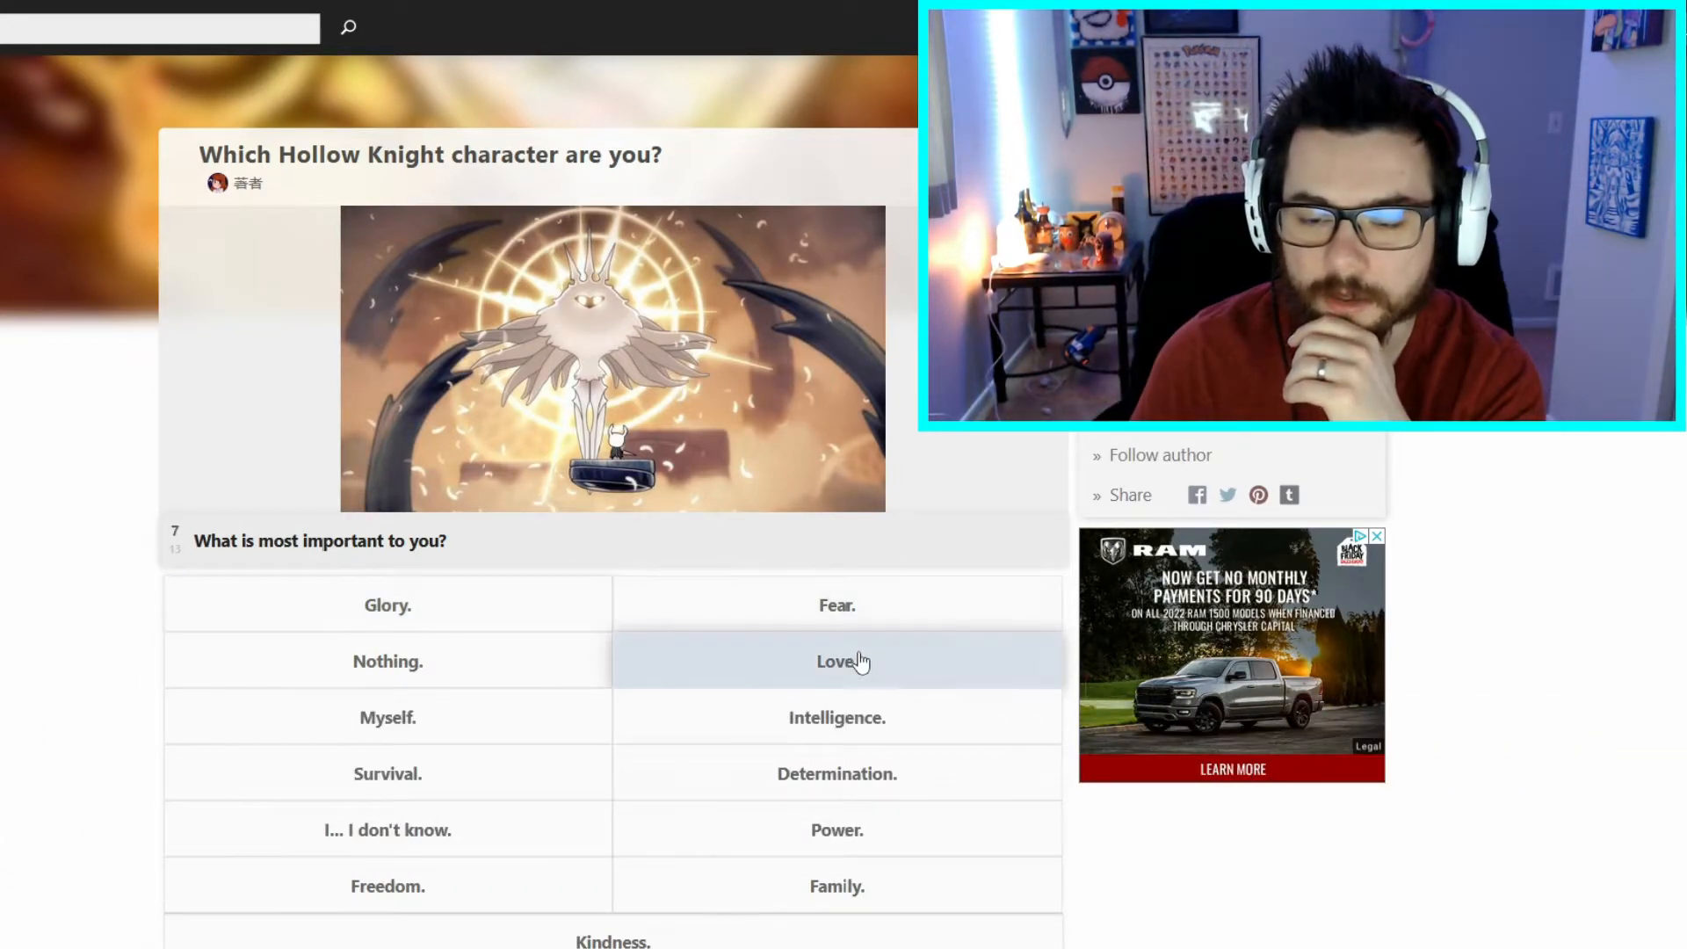
Step: Choose Love as what matters most in question 7
left_click(836, 661)
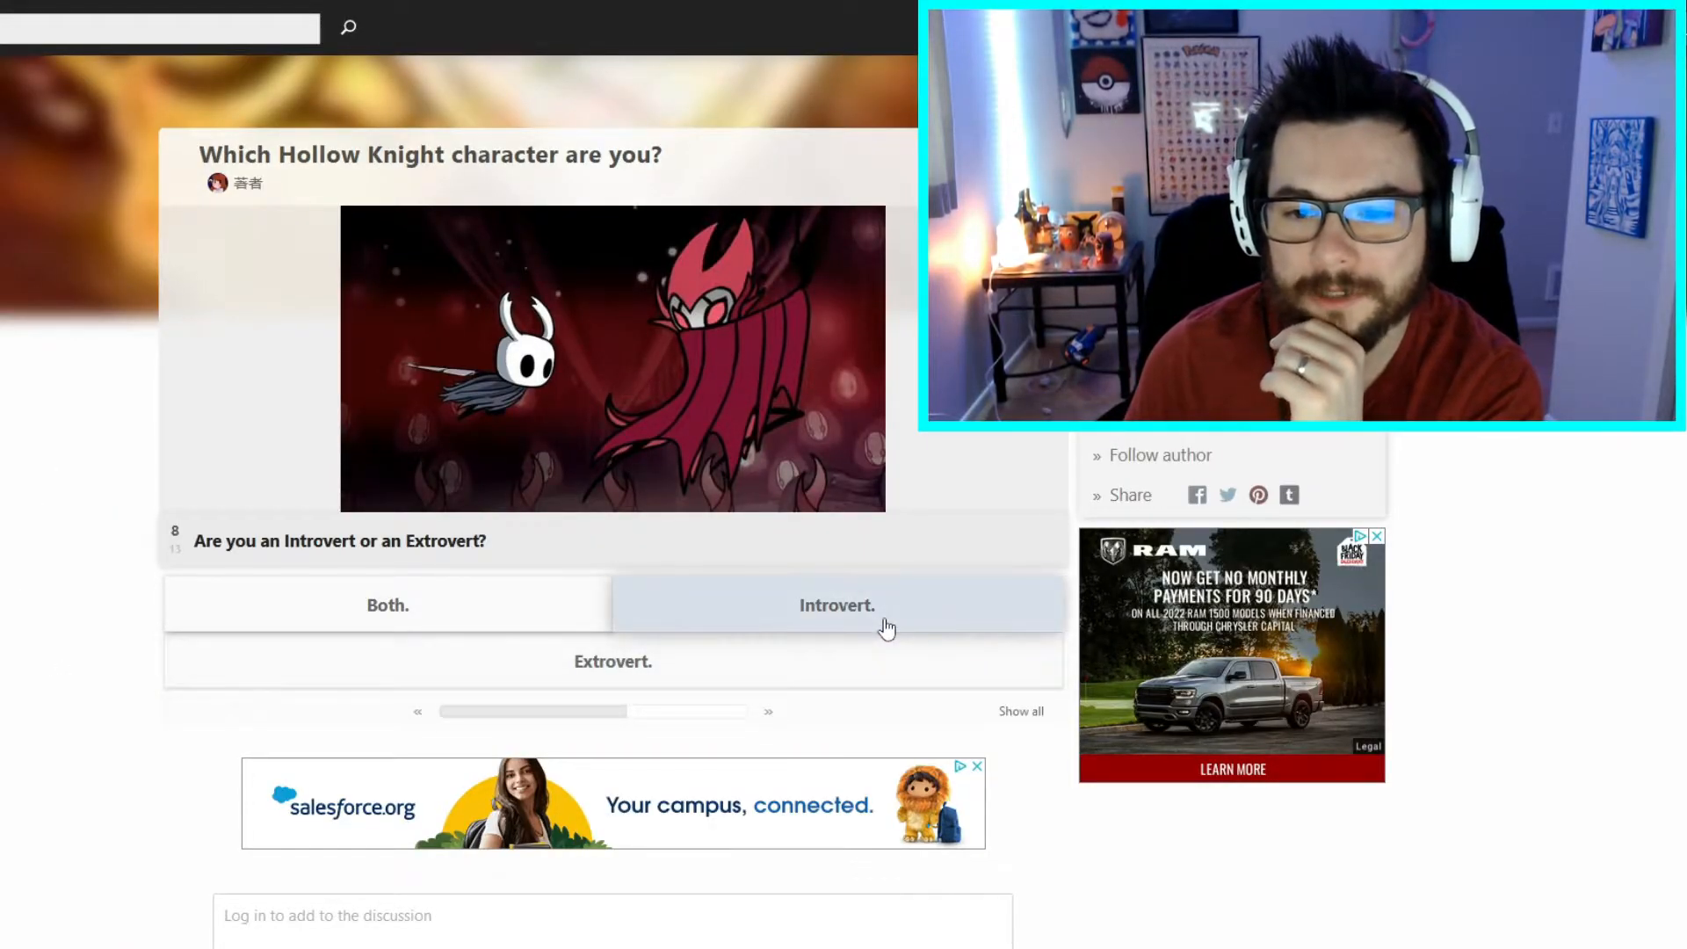
Step: Answer question 8 as an introvert
left_click(836, 604)
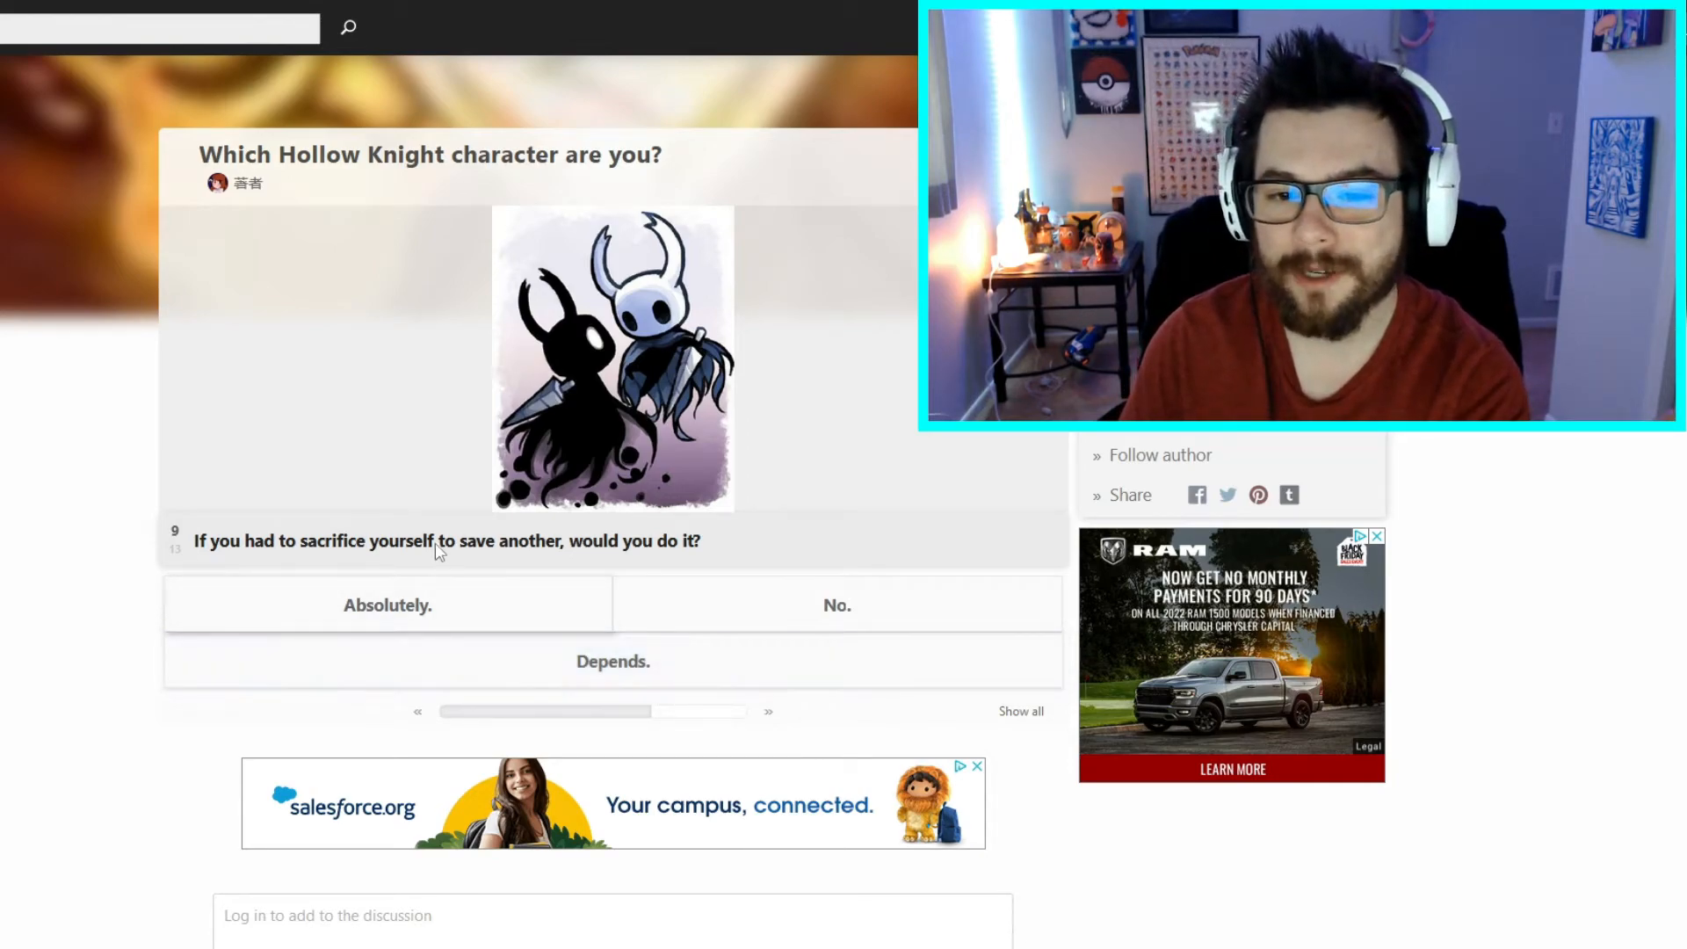
mouse_move(443, 529)
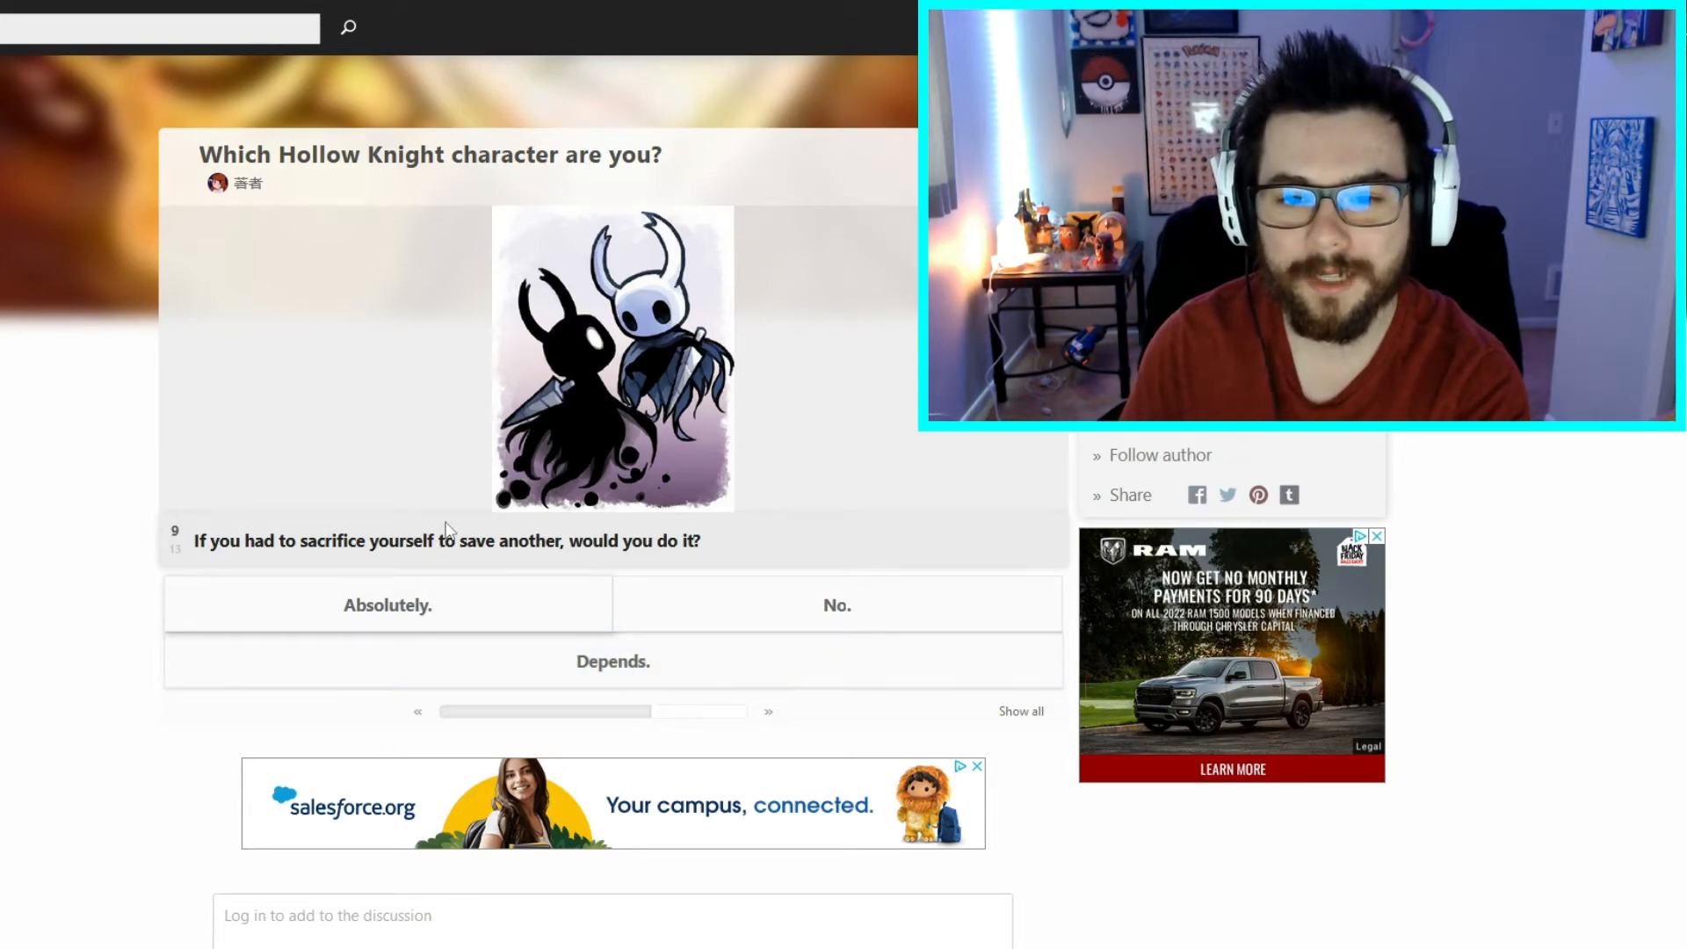
mouse_move(145, 589)
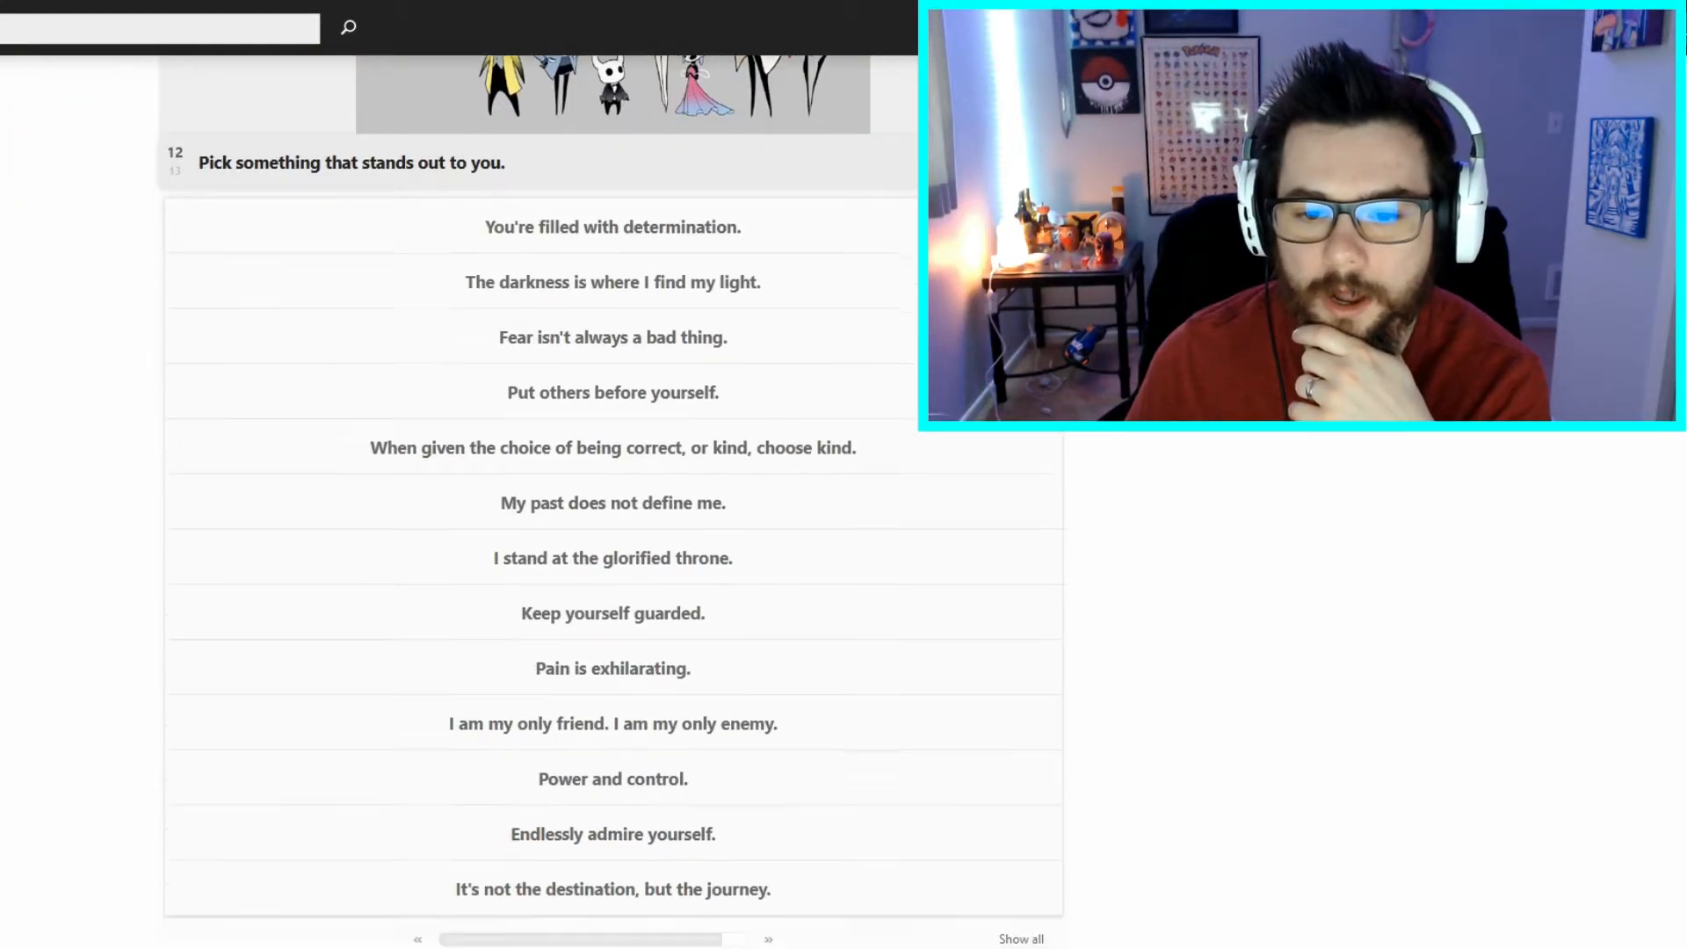
Step: Choose "You're filled with determination" as the answer to question 12
scroll("down", 3)
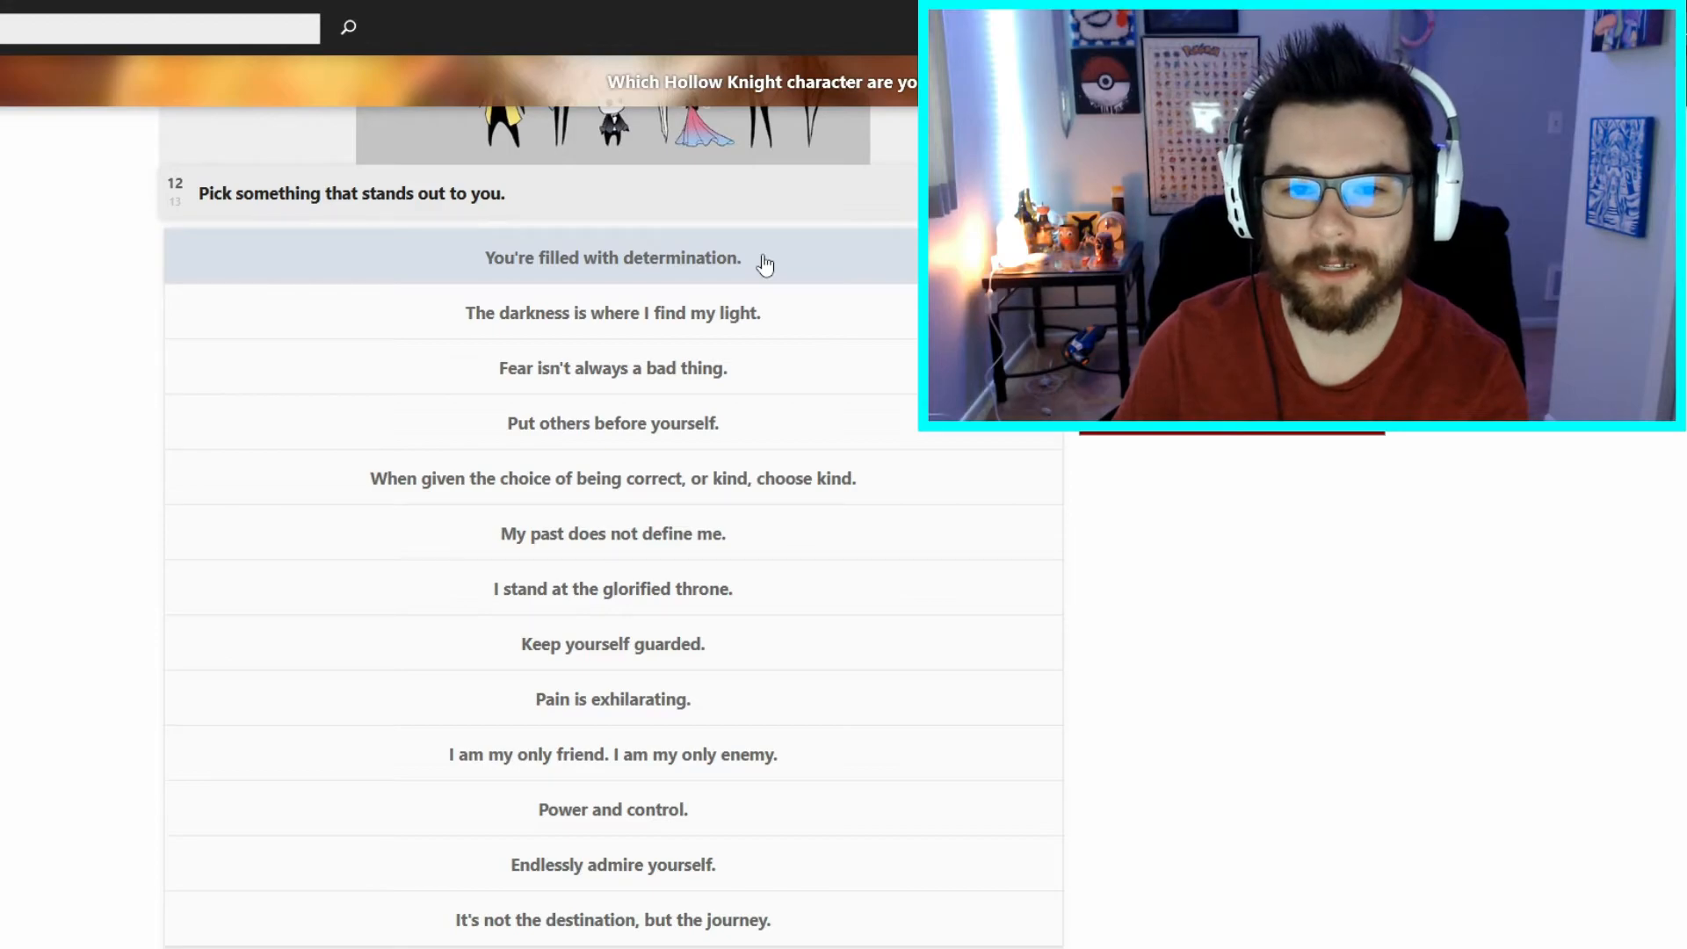
left_click(611, 258)
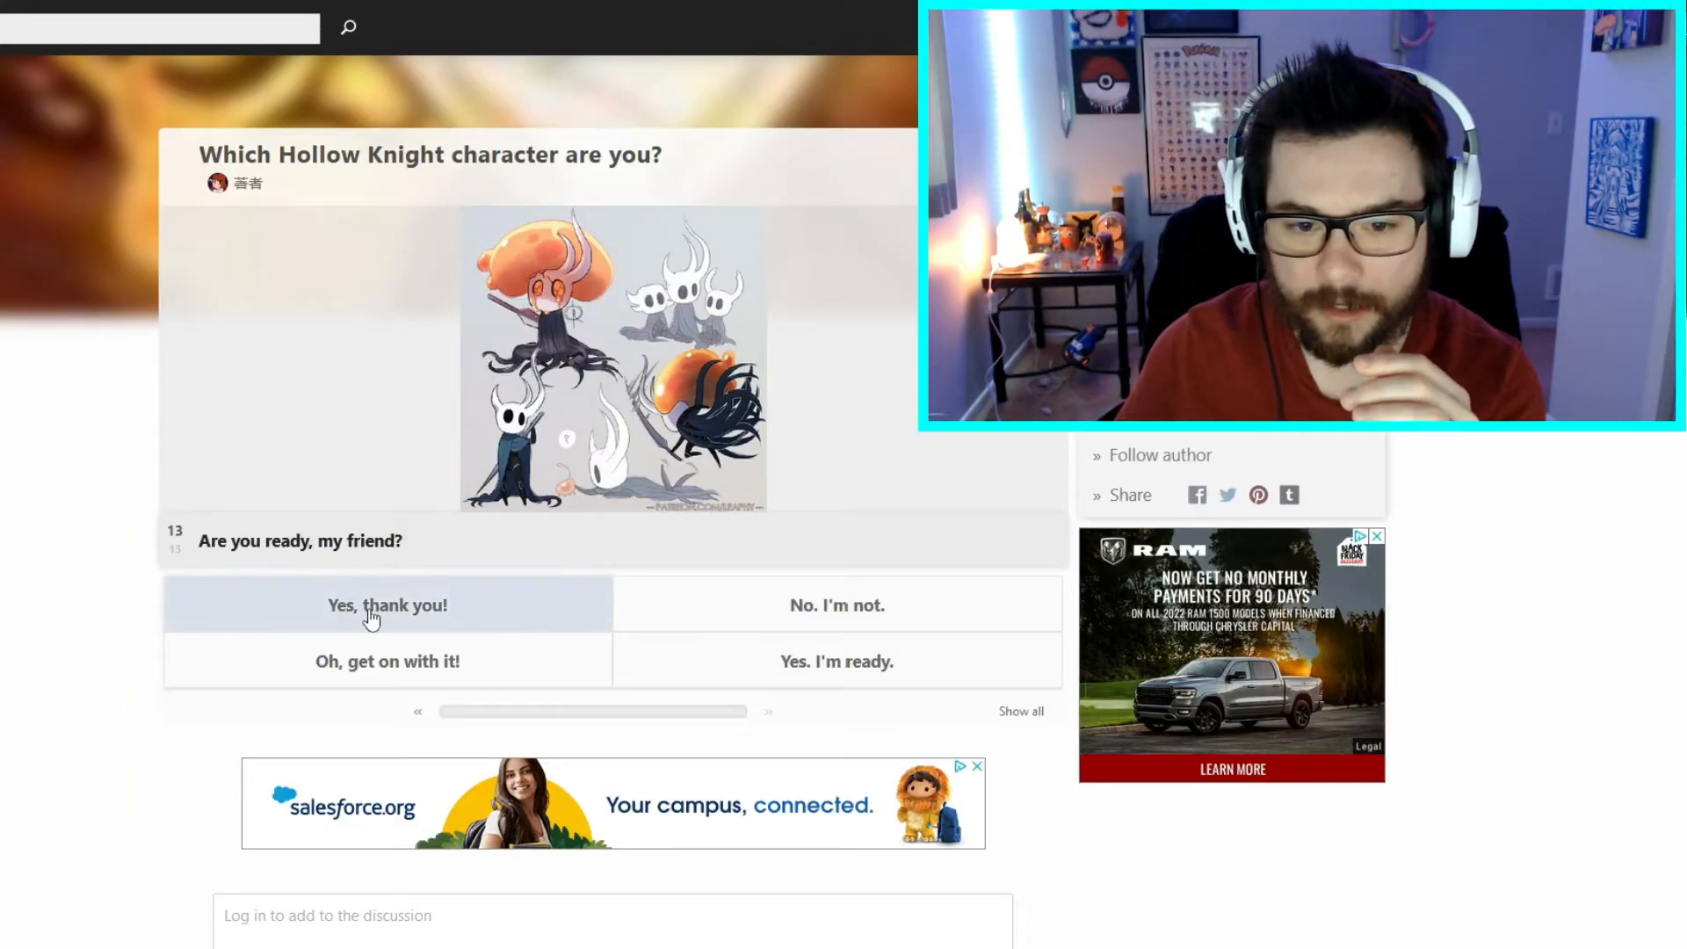
Step: Answer "Yes, thank you!" to question 13 and view The Pale King result
left_click(386, 605)
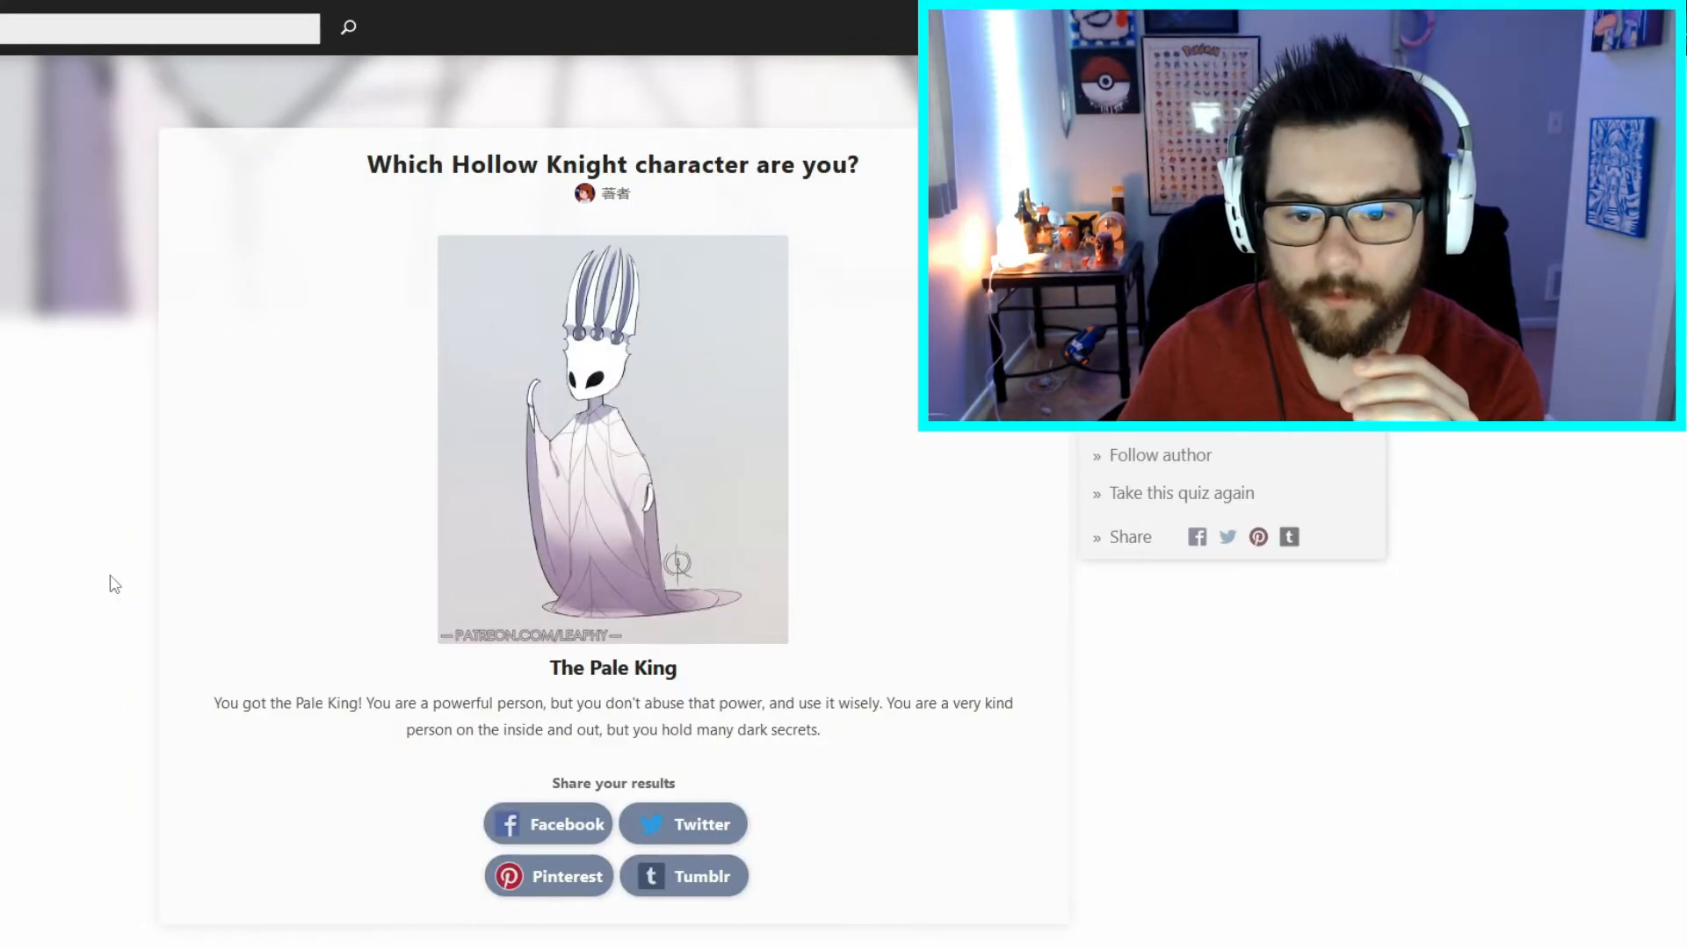
scroll("down", 3)
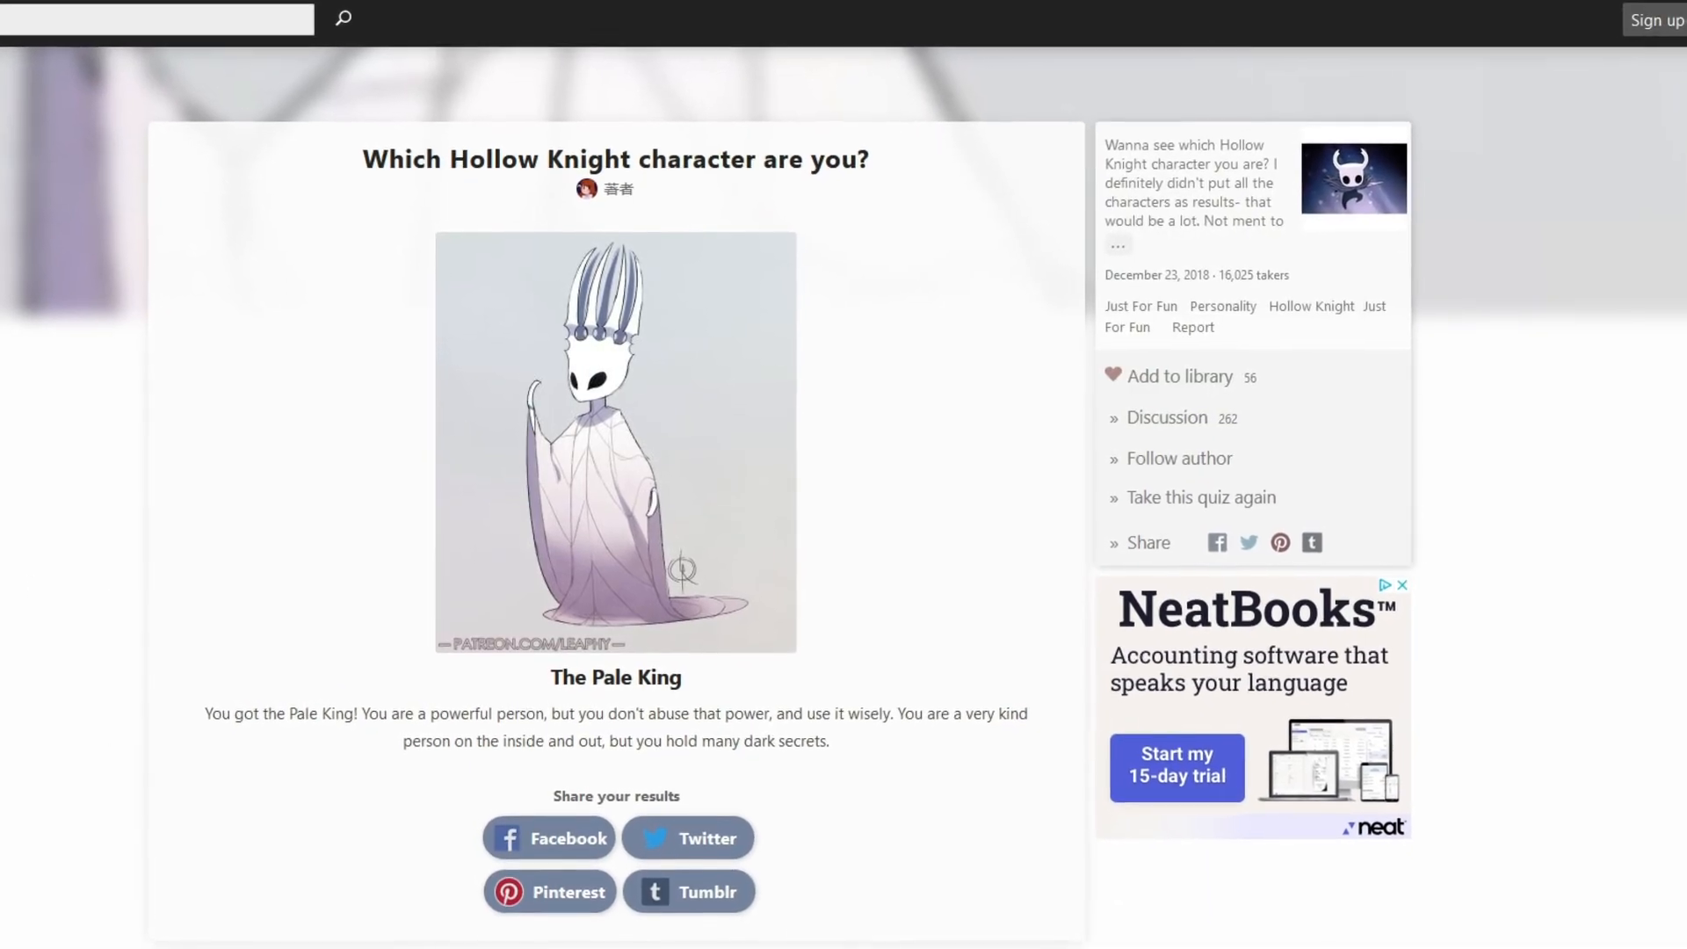
scroll("down", 3)
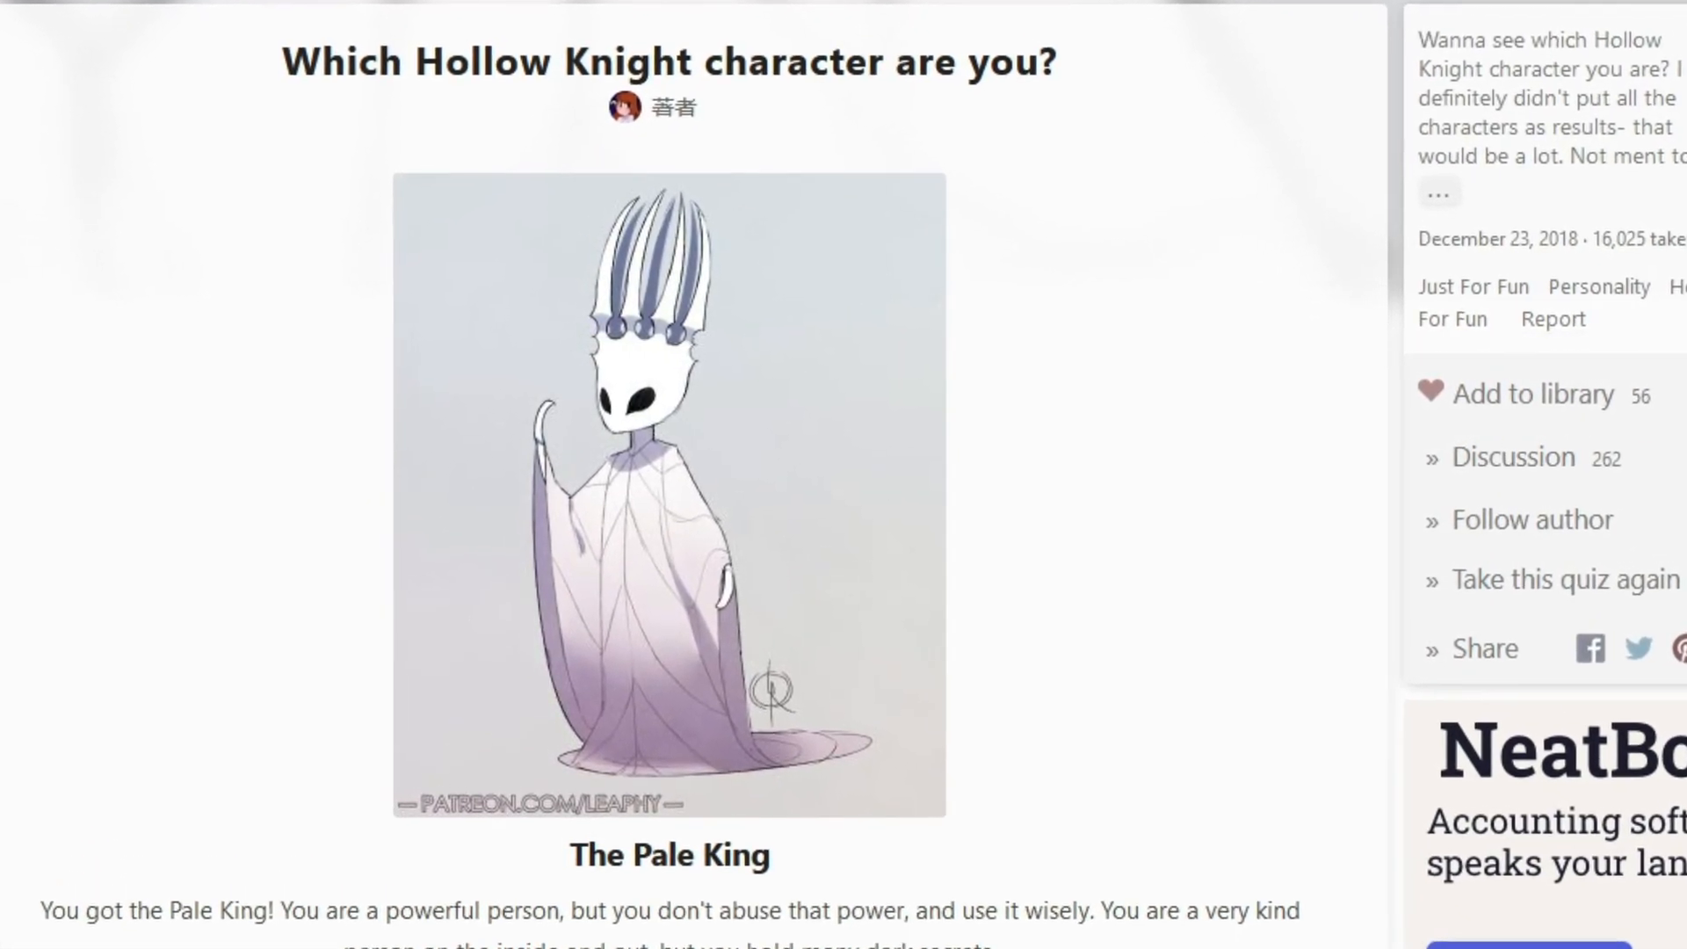
scroll("down", 3)
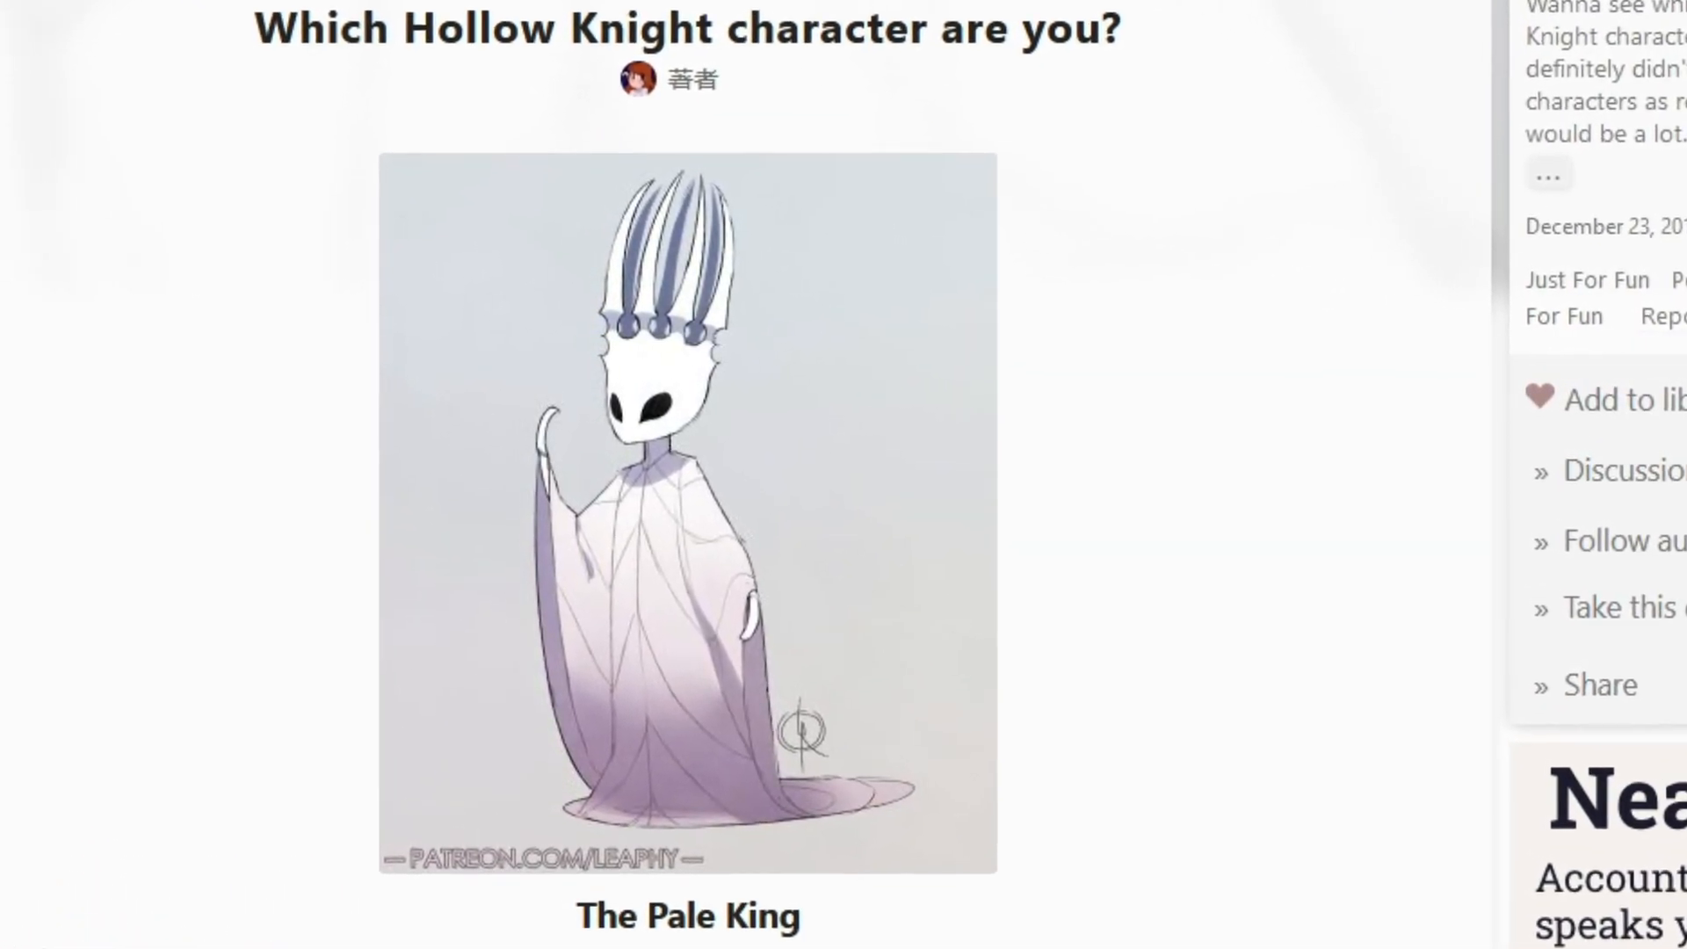
scroll("down", 3)
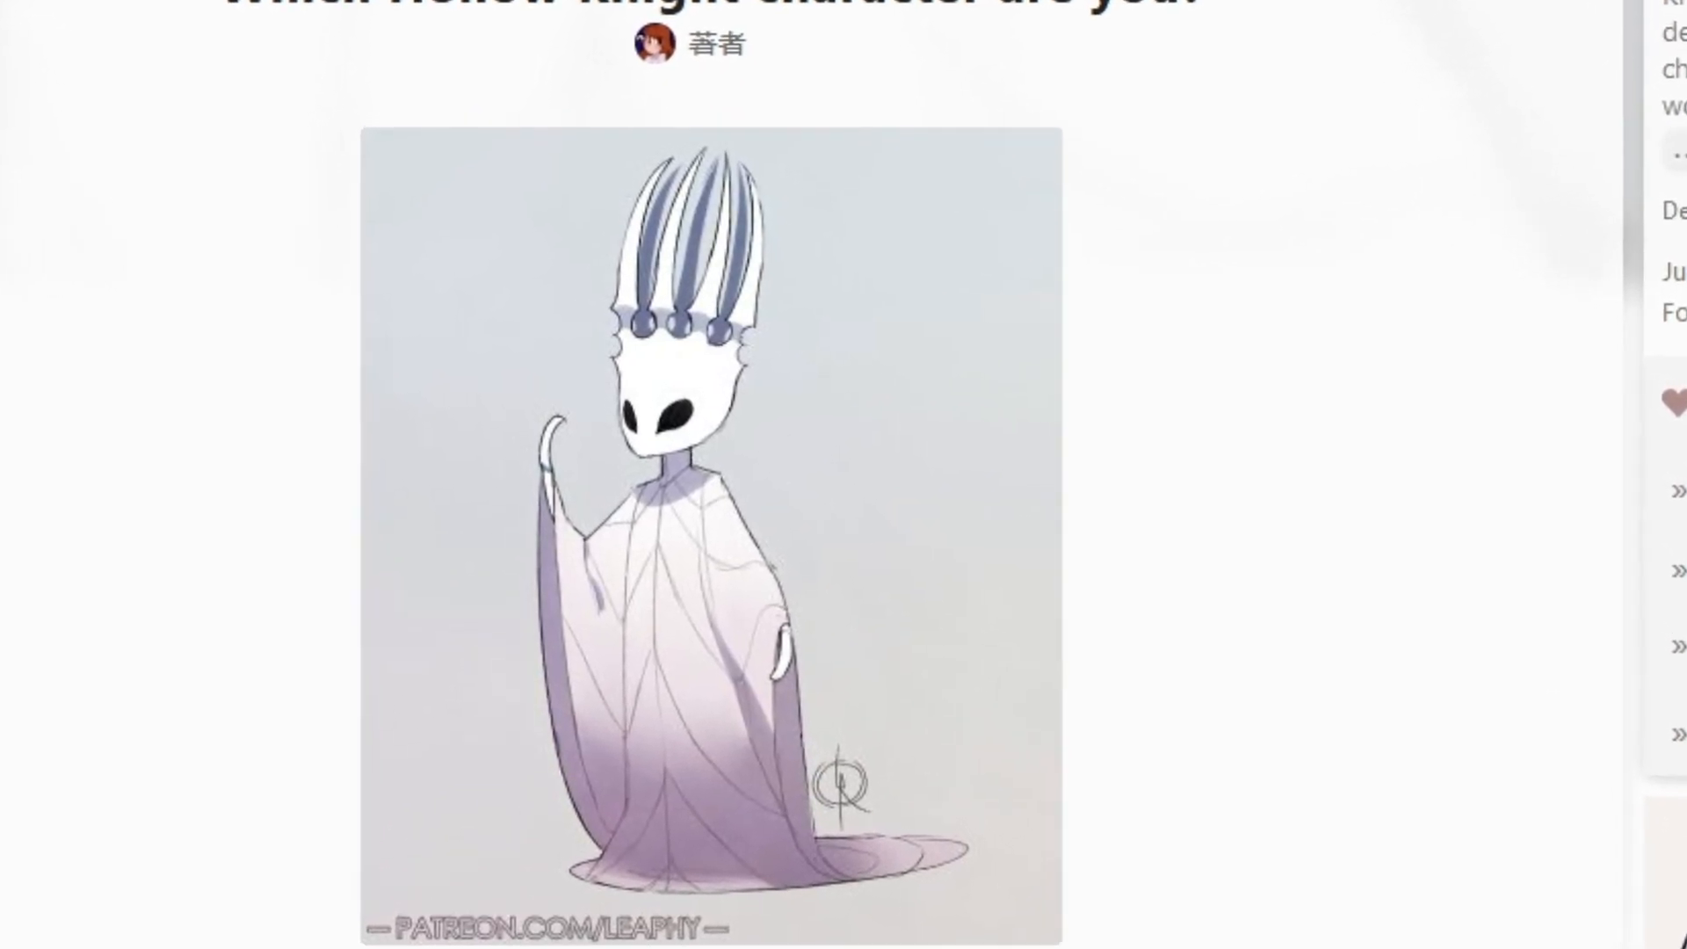
scroll("down", 3)
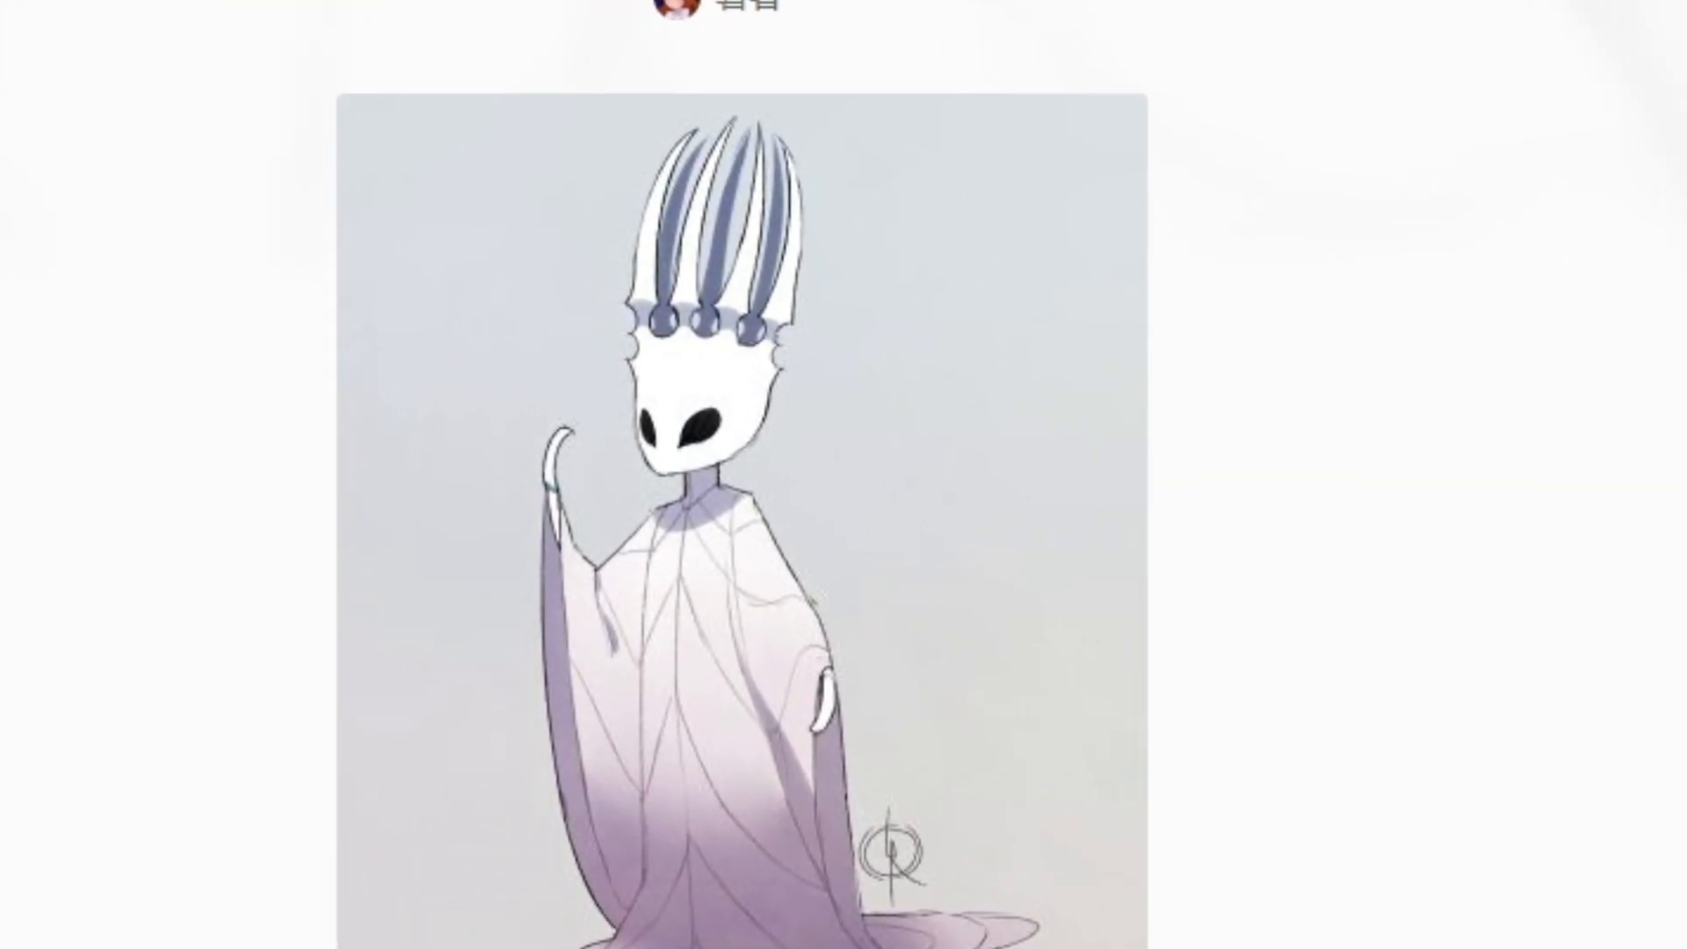